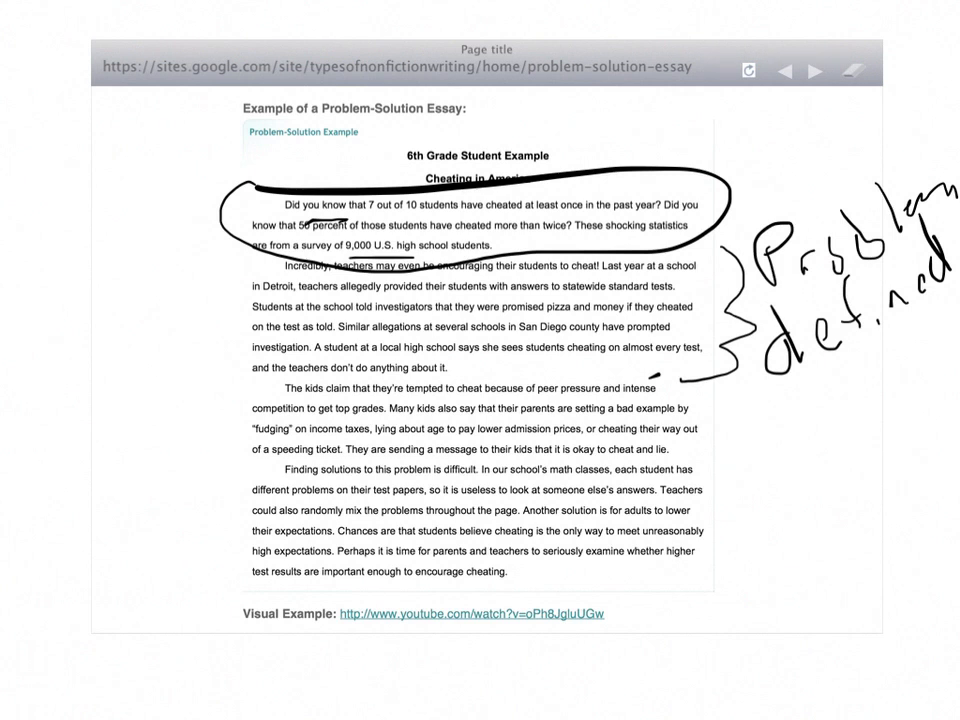
Brace paragraphs three and four of the 'Cheating in America' essay, then erase all ink
{"action": "left_click_drag", "start_coordinate": [225, 392], "coordinate": [215, 460]}
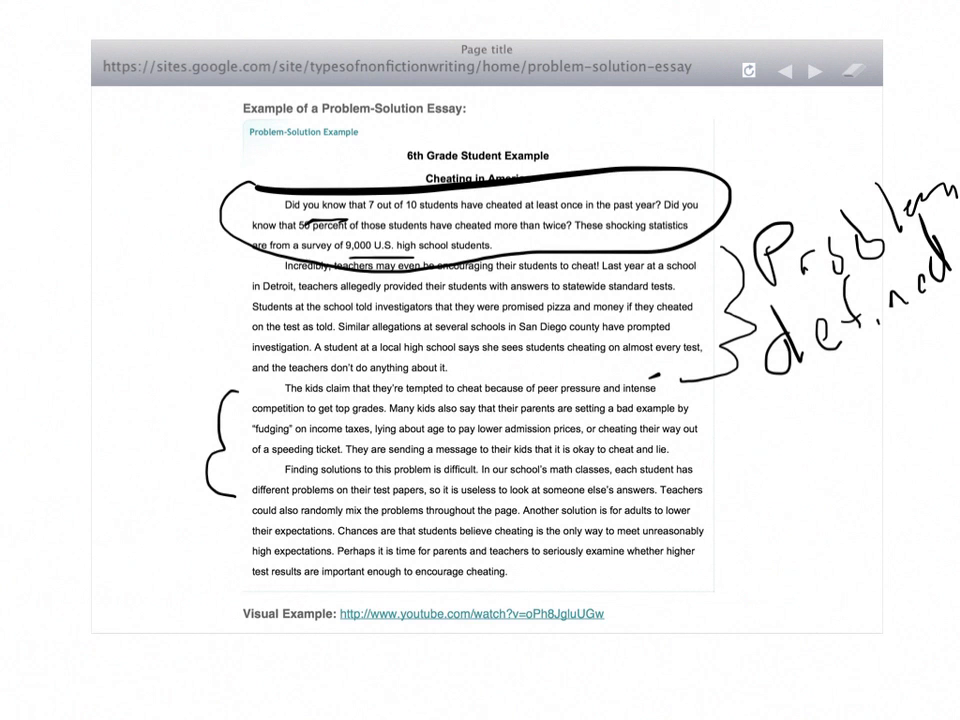
{"action": "left_click", "coordinate": [851, 69]}
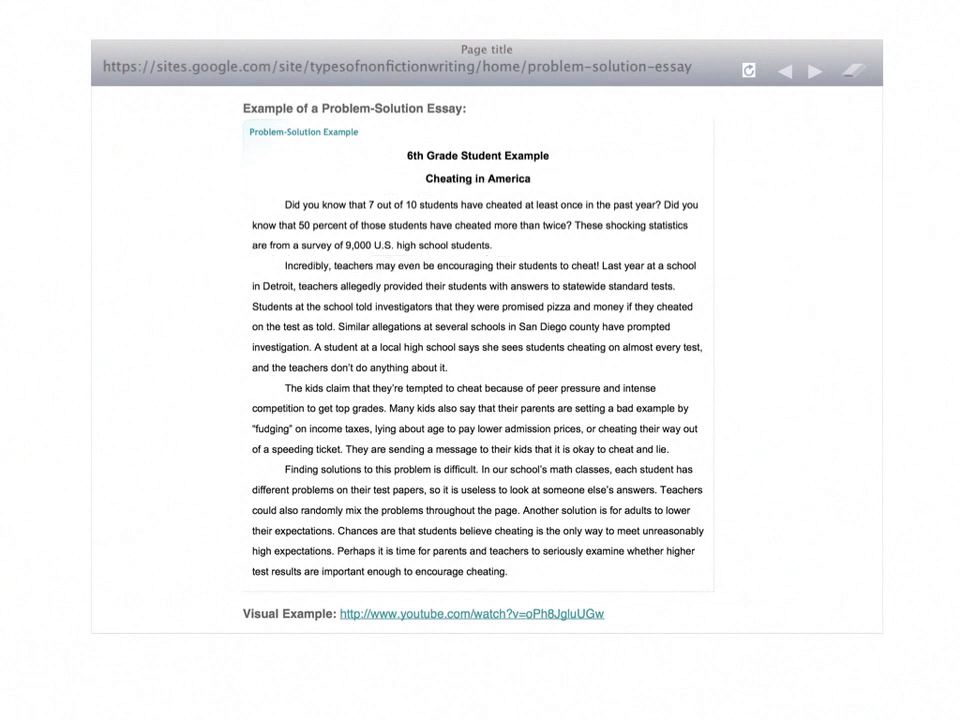